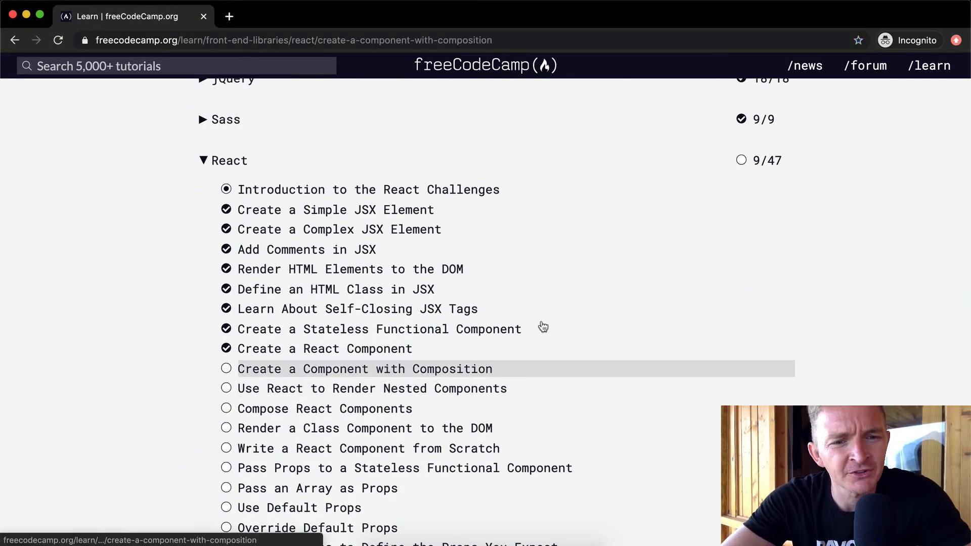
# Open the 'Create a Component with Composition' challenge and read its instructions
pyautogui.click(365, 368)
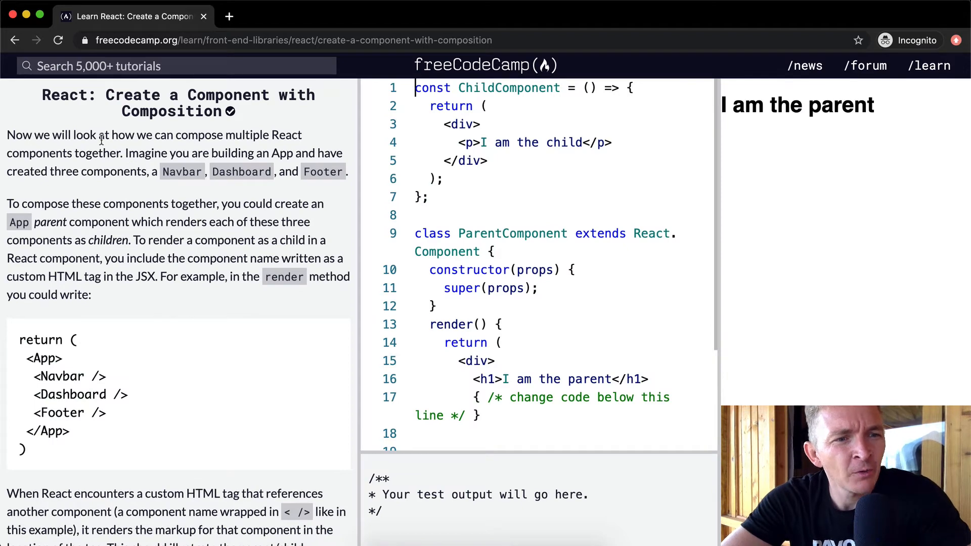
pyautogui.moveTo(212, 135)
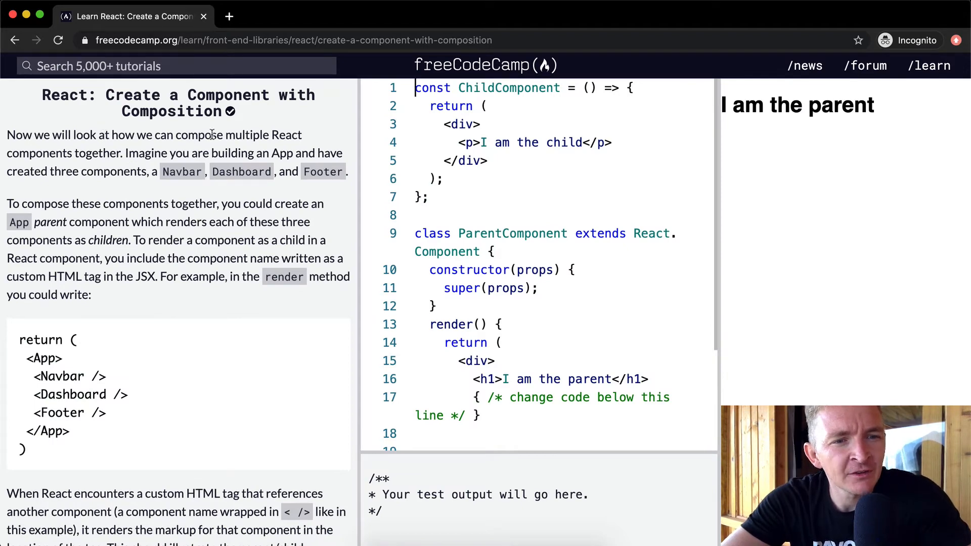
pyautogui.moveTo(273, 134)
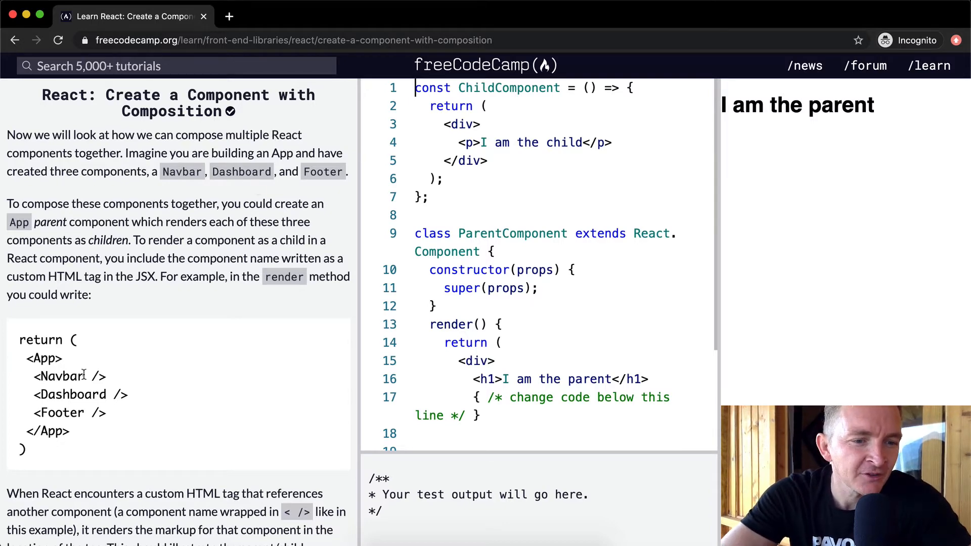
pyautogui.scroll(-3)
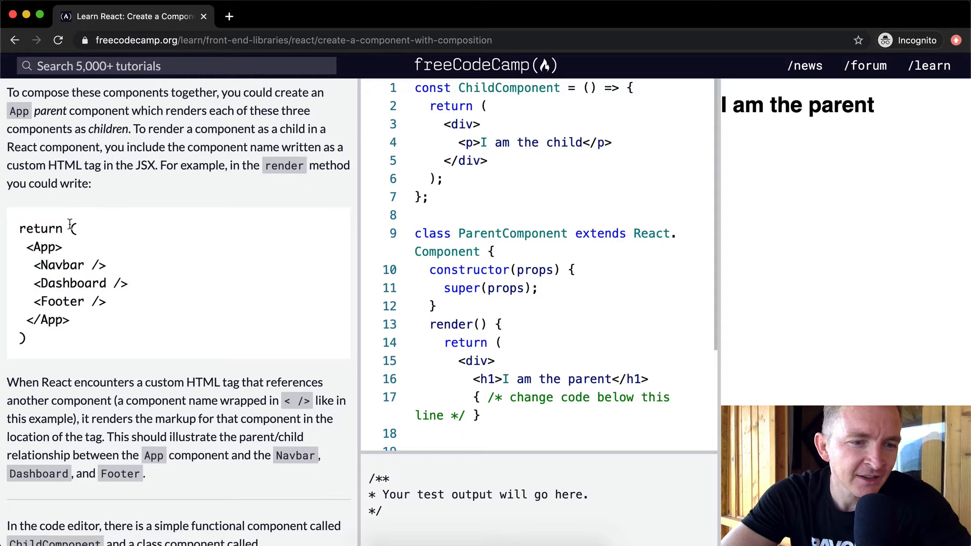
pyautogui.moveTo(84, 307)
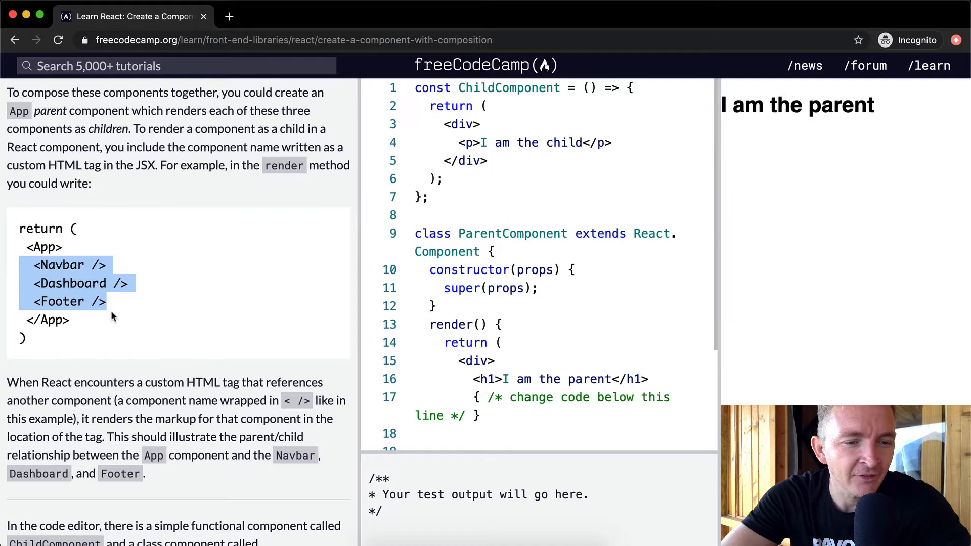
pyautogui.scroll(-3)
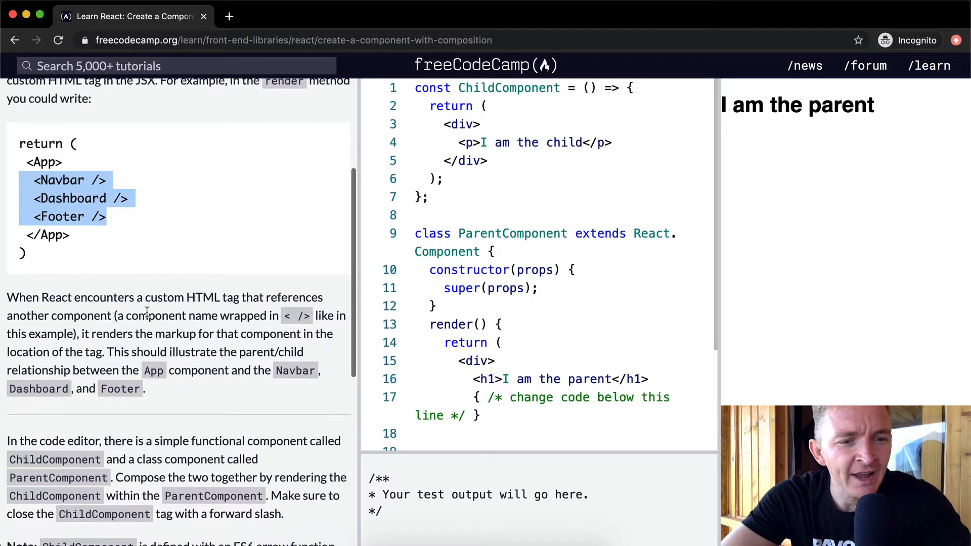
pyautogui.moveTo(149, 310)
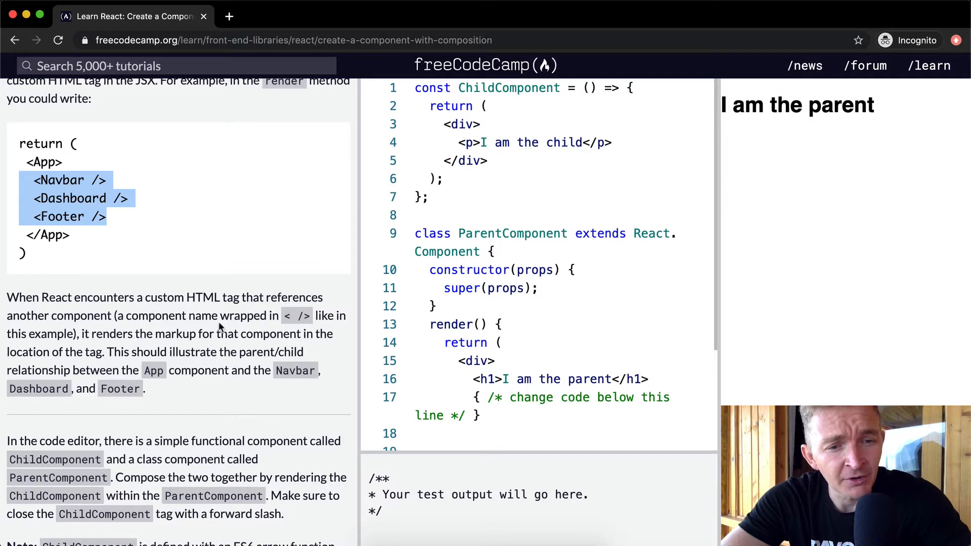
# Study the Navbar/Dashboard/Footer composition example, then scroll down to the test list
pyautogui.click(64, 213)
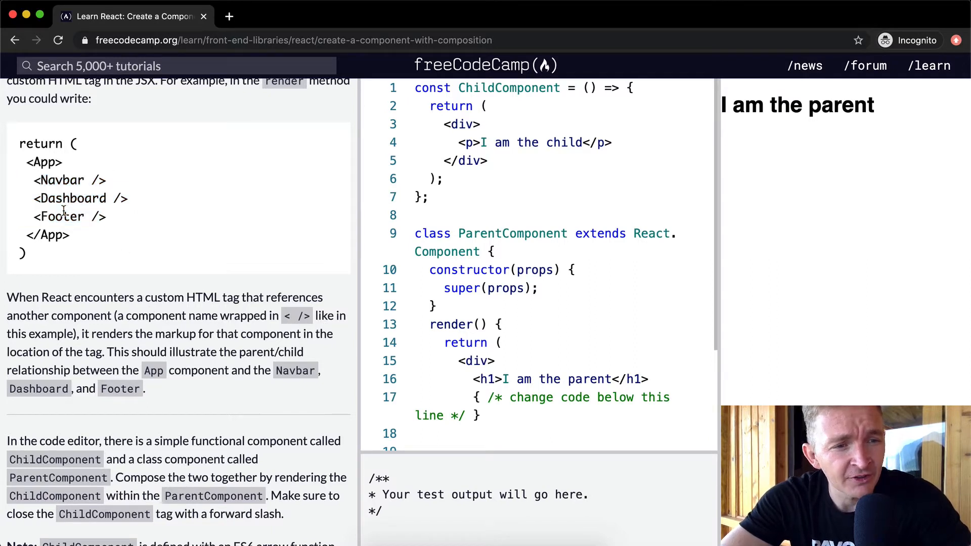
pyautogui.doubleClick(62, 180)
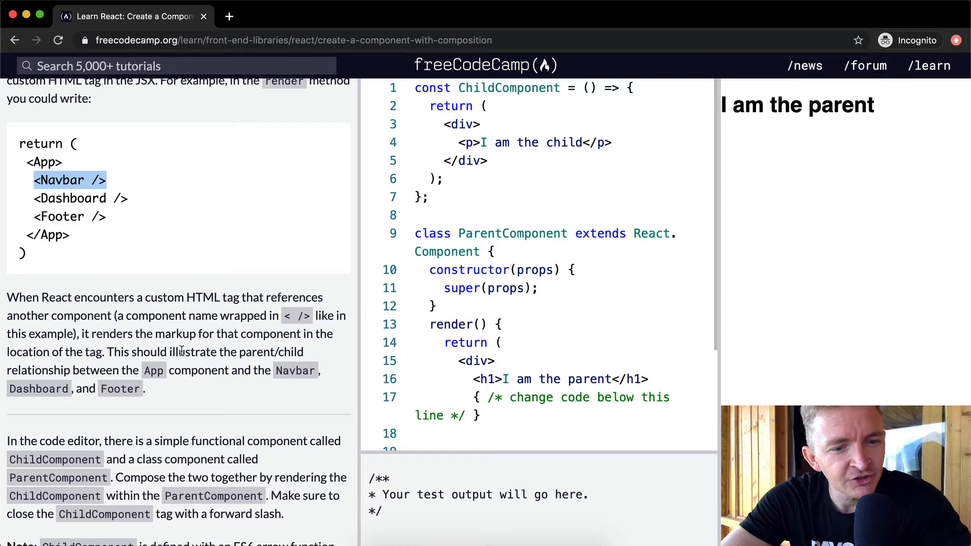
pyautogui.scroll(-3)
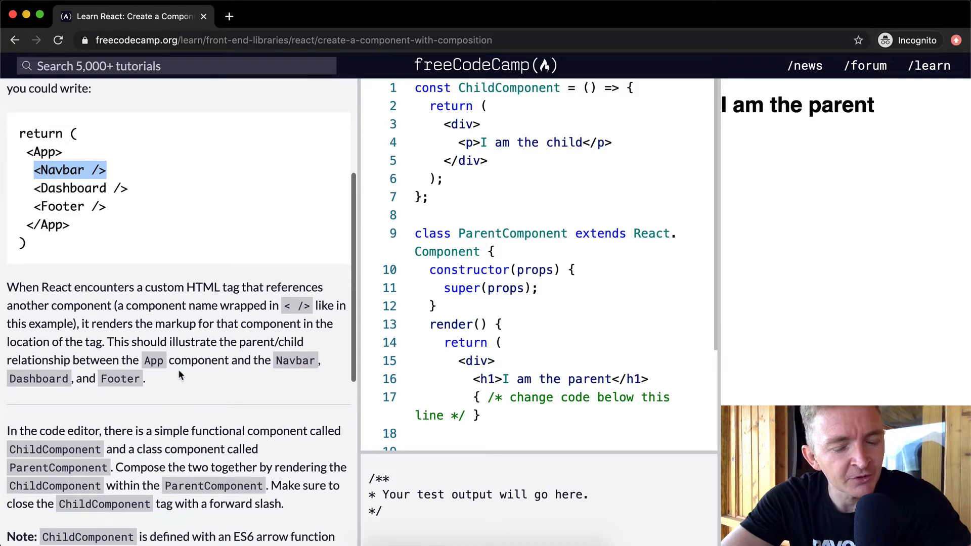
pyautogui.scroll(-3)
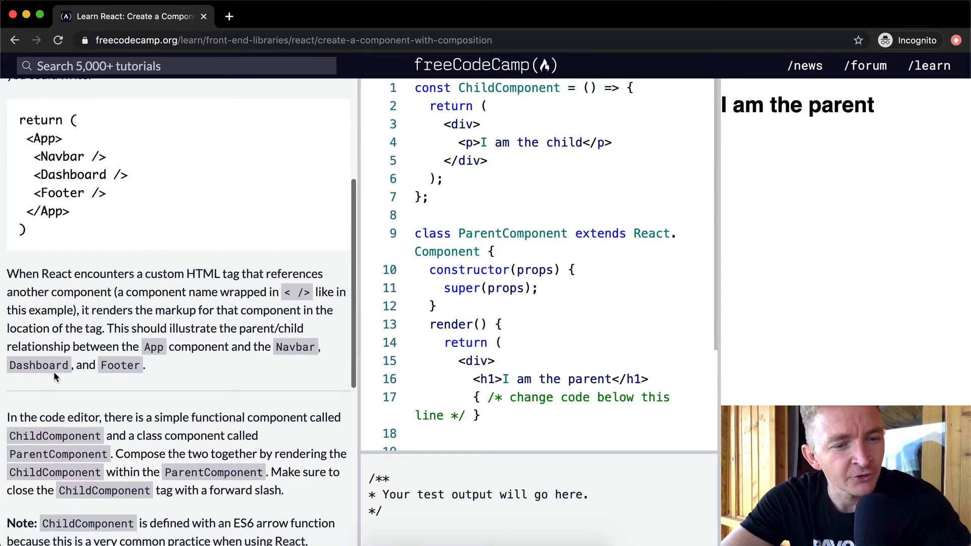
pyautogui.scroll(-3)
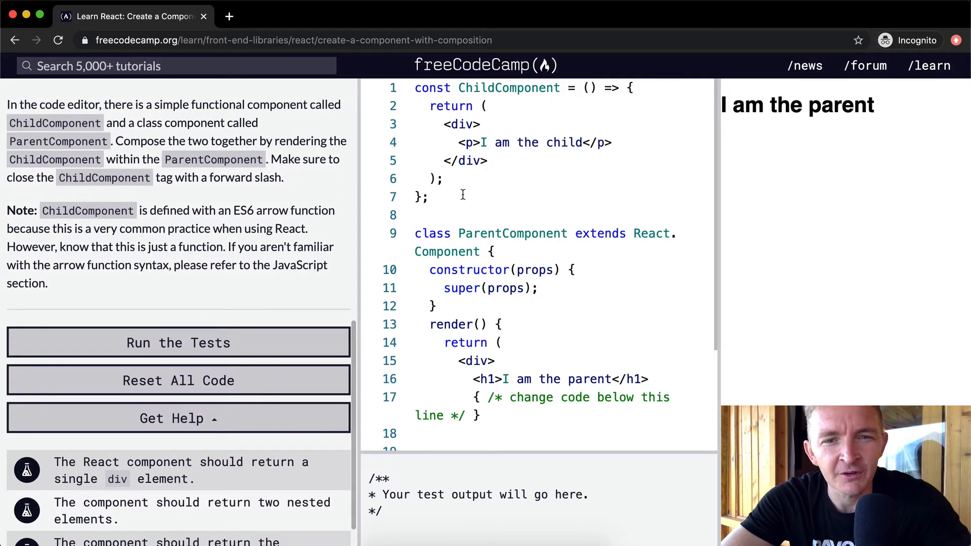
pyautogui.moveTo(415, 87); pyautogui.dragTo(427, 197)
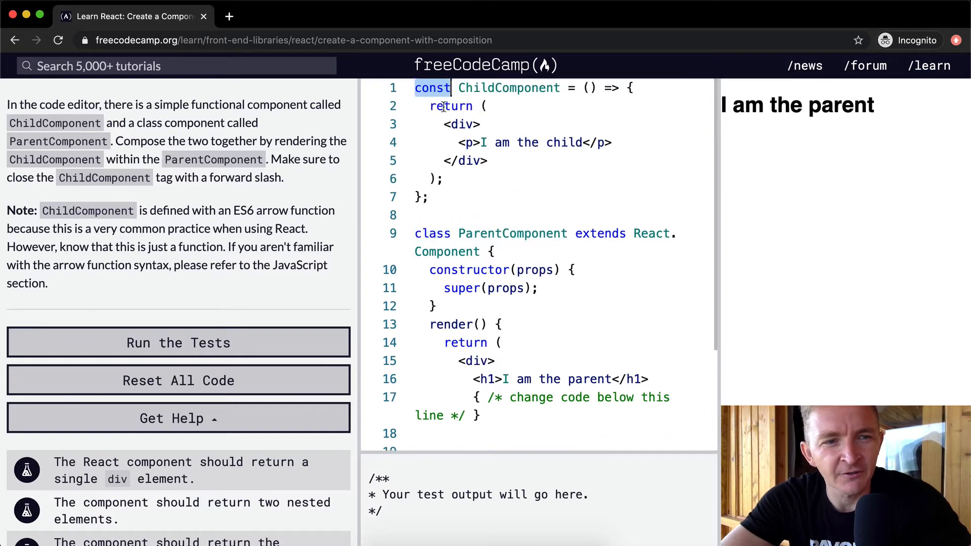
pyautogui.moveTo(416, 87); pyautogui.dragTo(427, 197)
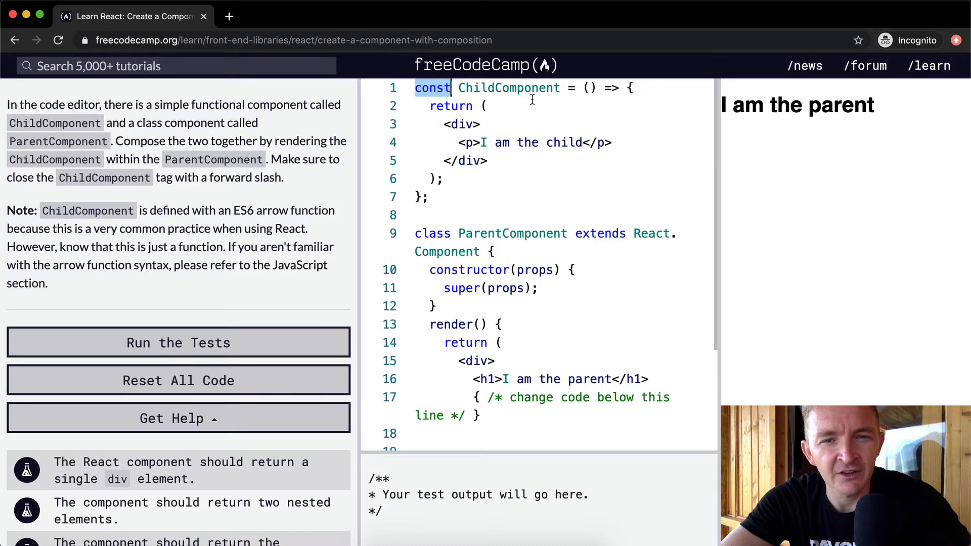
pyautogui.click(417, 197)
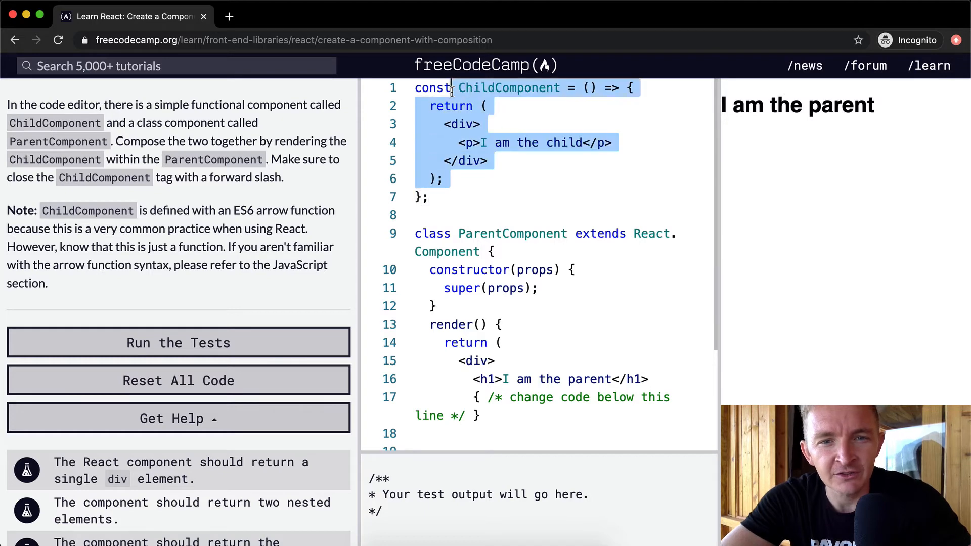
pyautogui.click(422, 87)
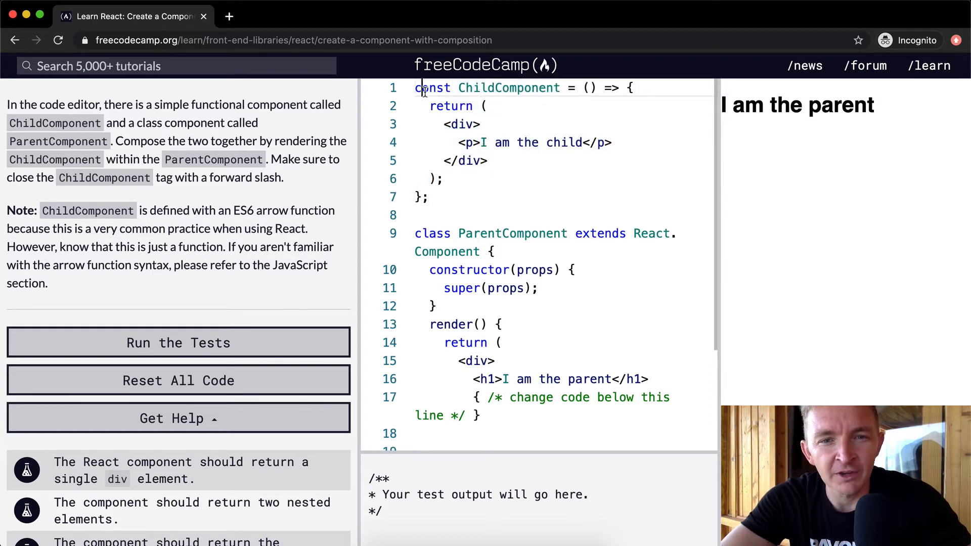
pyautogui.doubleClick(430, 88)
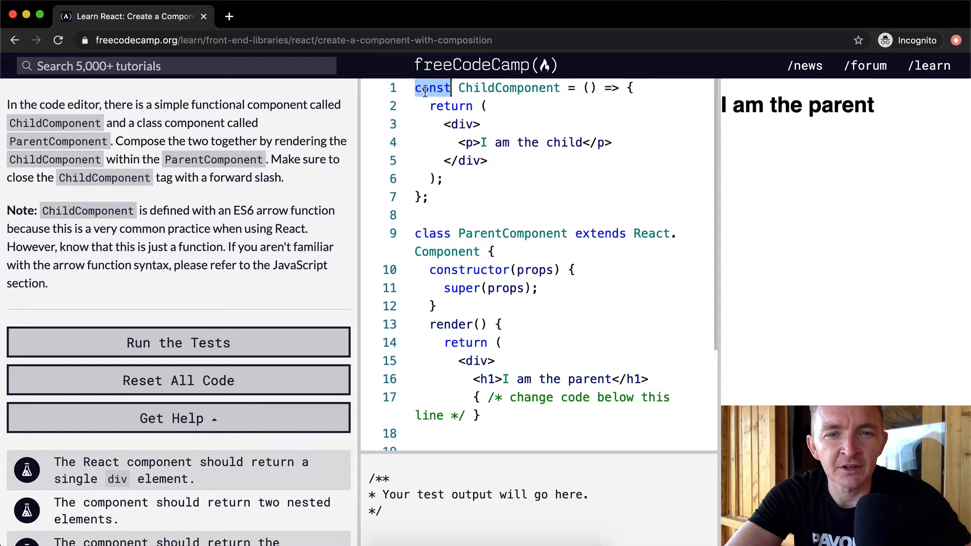
pyautogui.write('function')
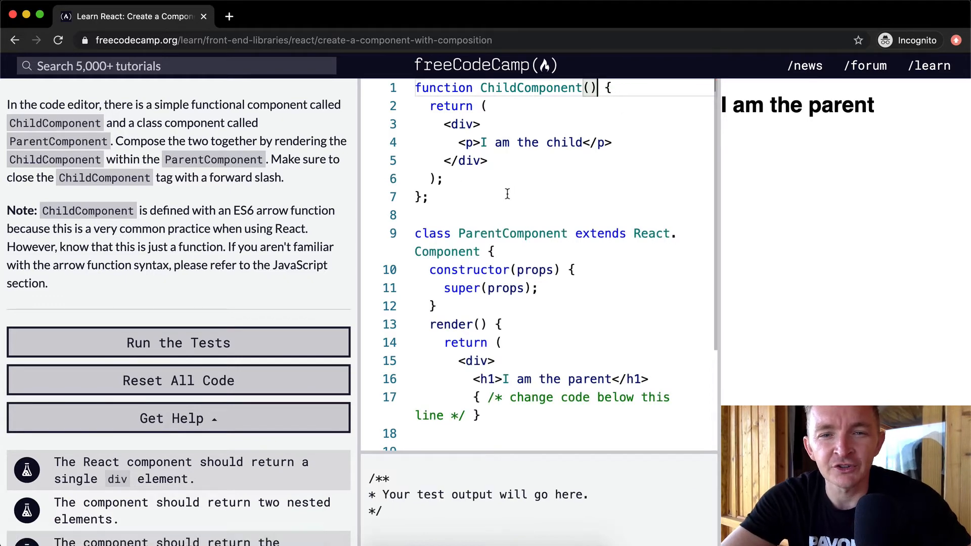
pyautogui.write('= () =>')
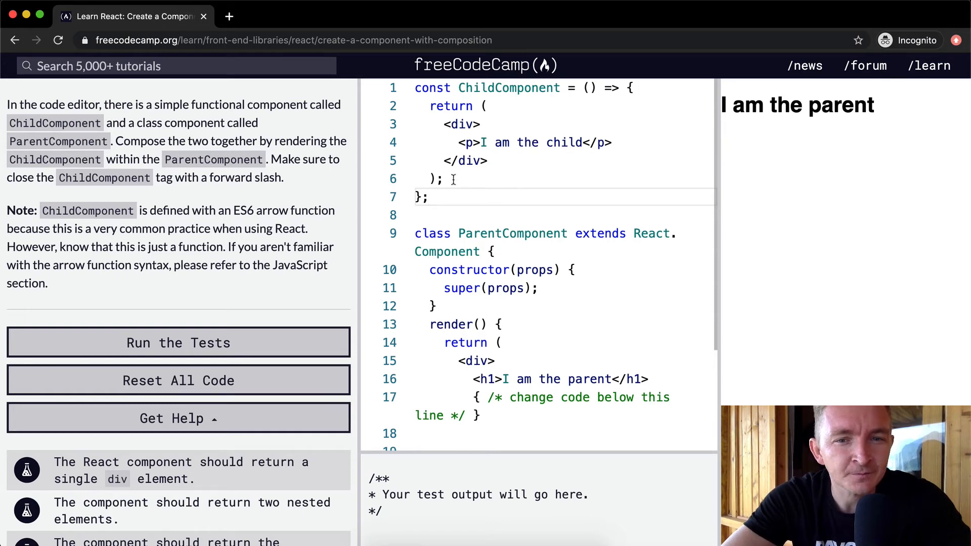
pyautogui.moveTo(254, 144)
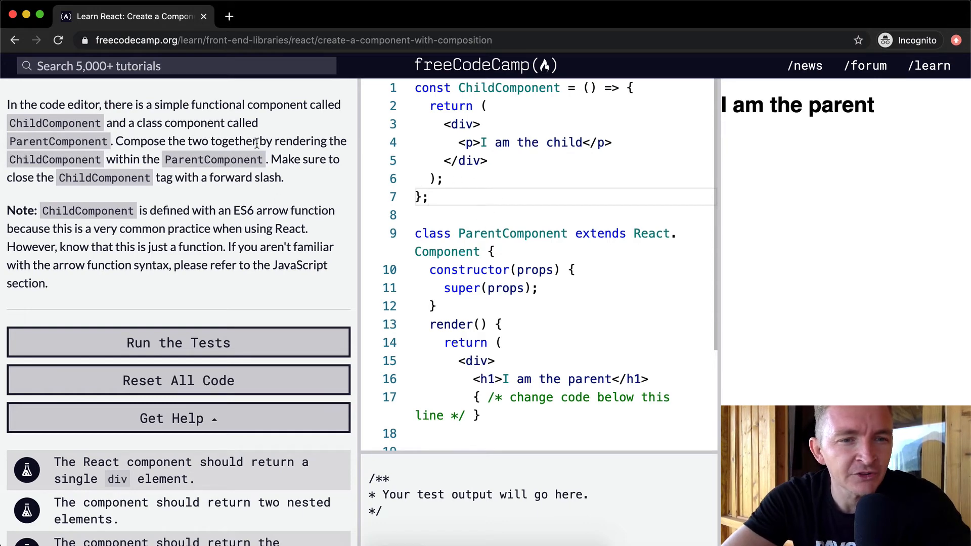
pyautogui.scroll(-3)
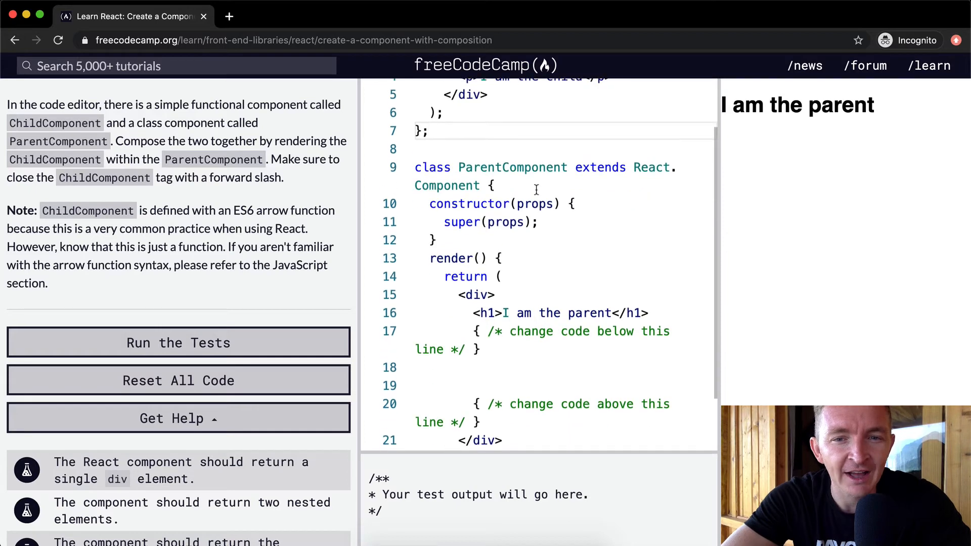
pyautogui.scroll(-3)
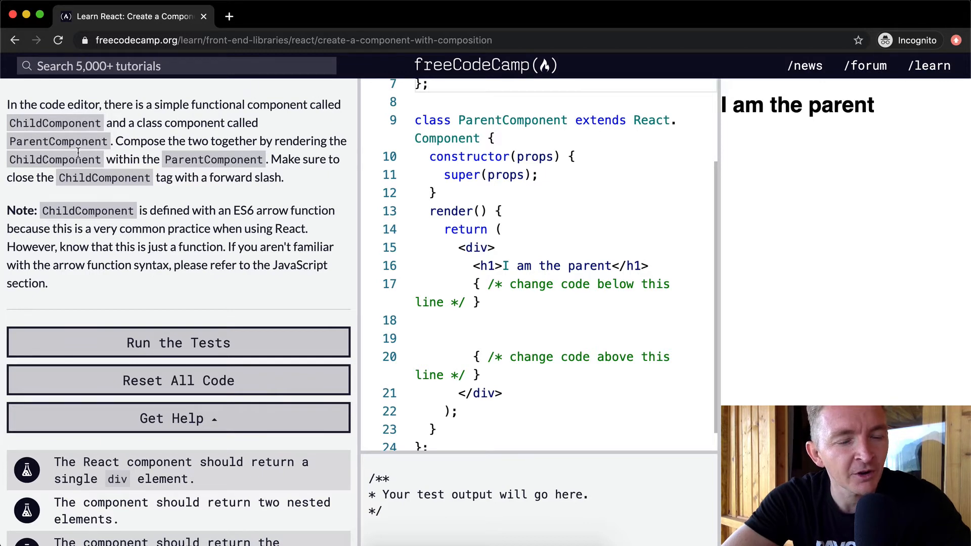
pyautogui.moveTo(352, 145)
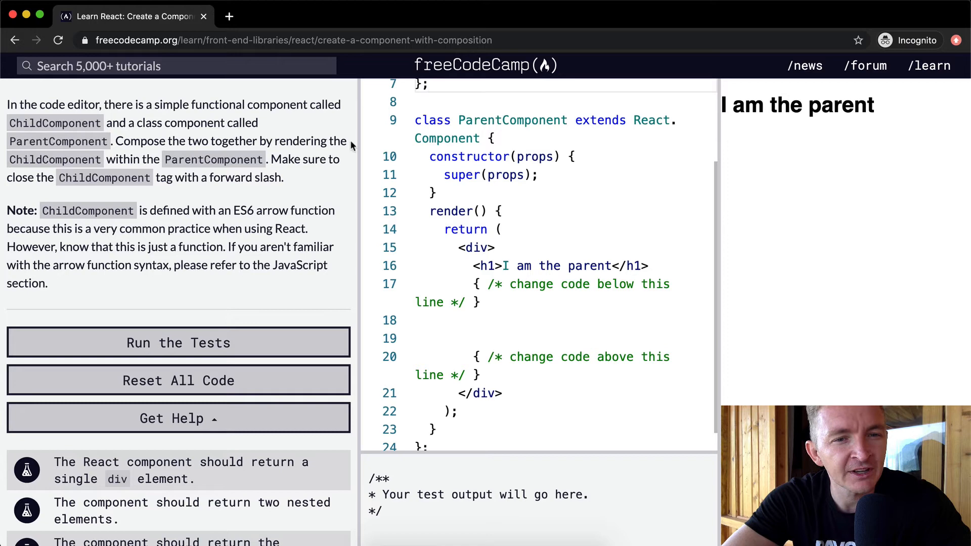
pyautogui.moveTo(382, 192)
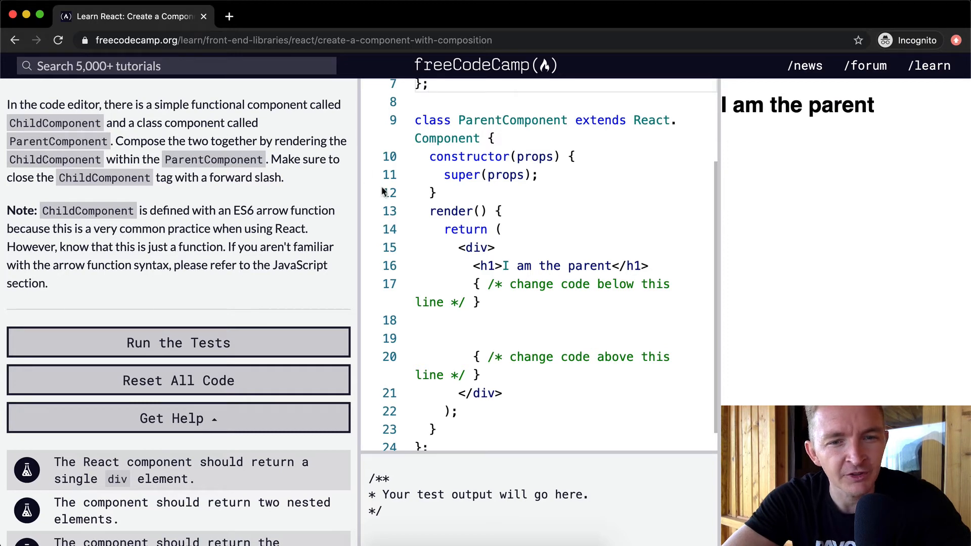
pyautogui.doubleClick(512, 120)
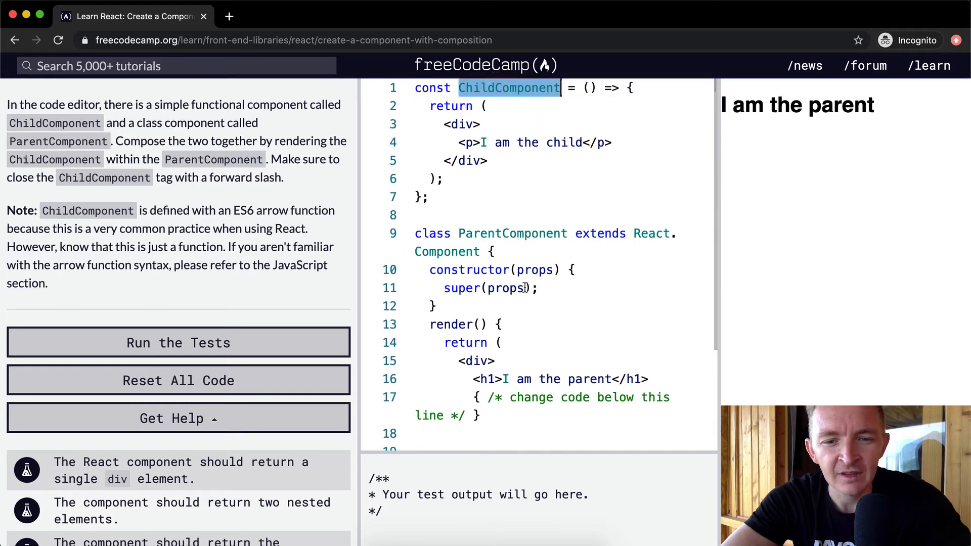
pyautogui.scroll(-3)
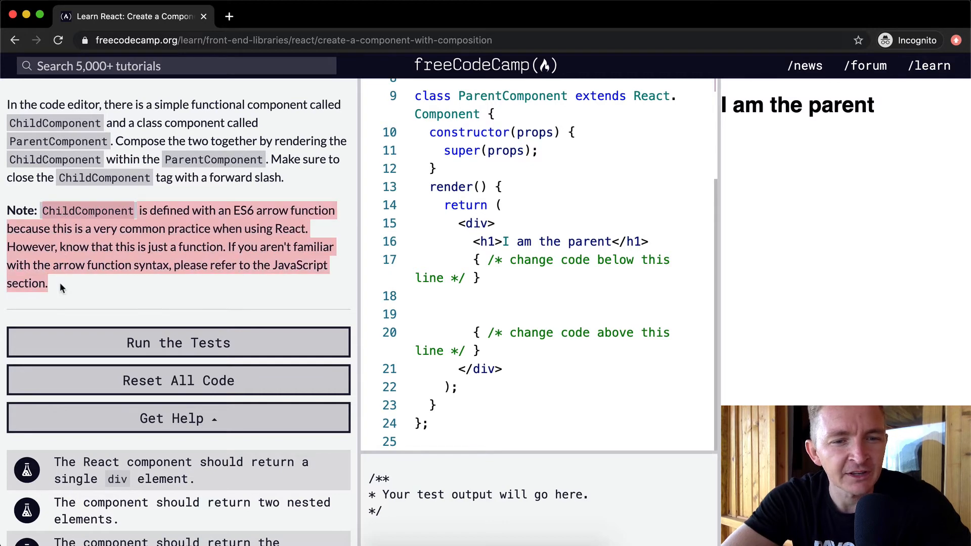
pyautogui.click(429, 296)
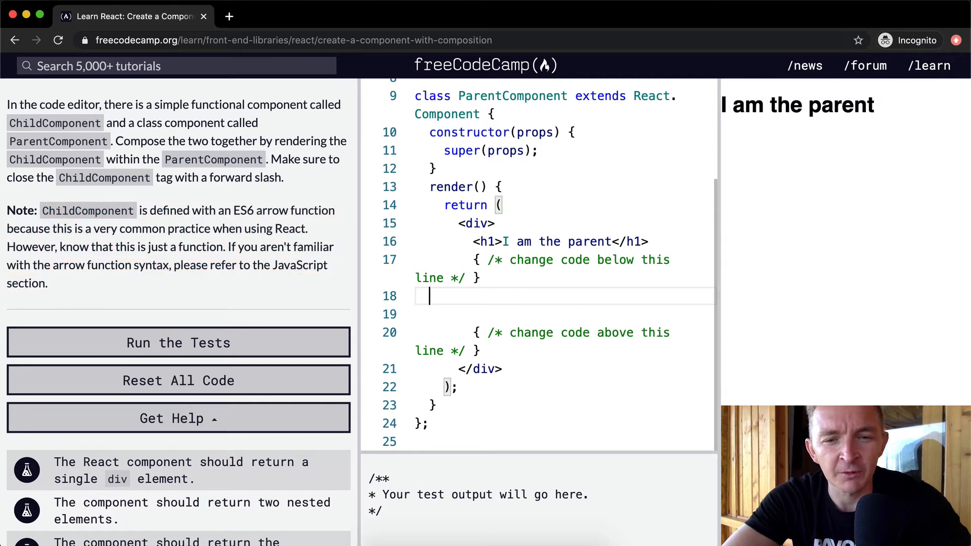
# Add a self-closing <ChildComponent /> tag on line 18 inside ParentComponent's render
pyautogui.write('ChildComponent')
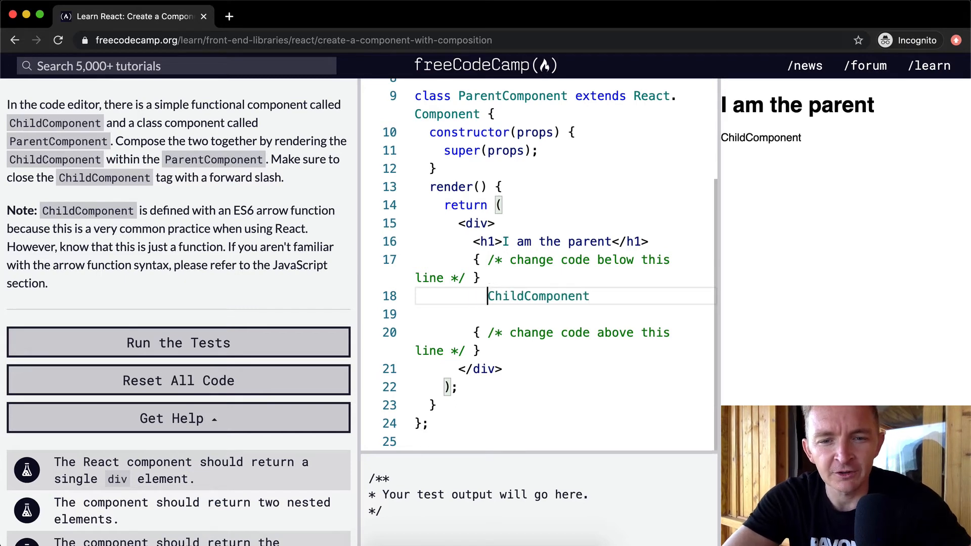
pyautogui.write('<')
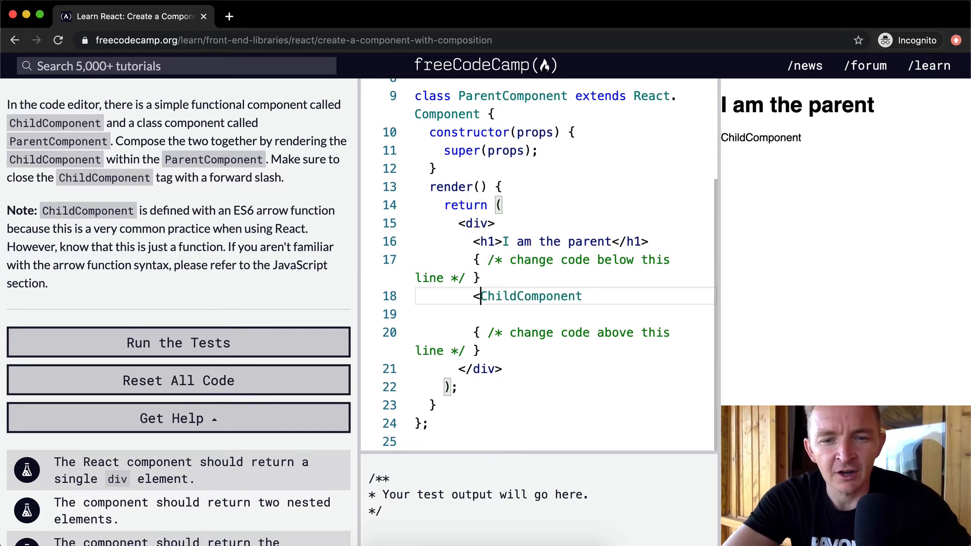
pyautogui.click(178, 343)
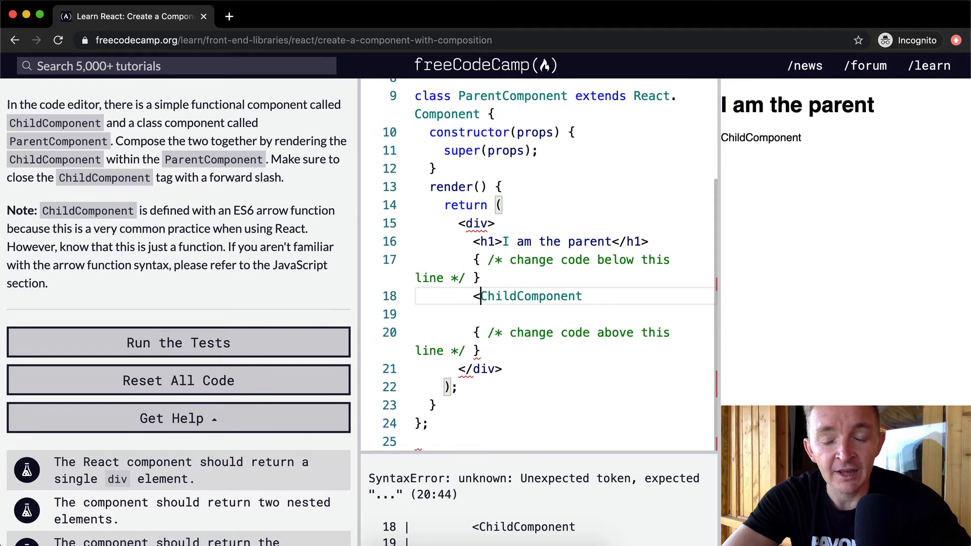
pyautogui.write('.')
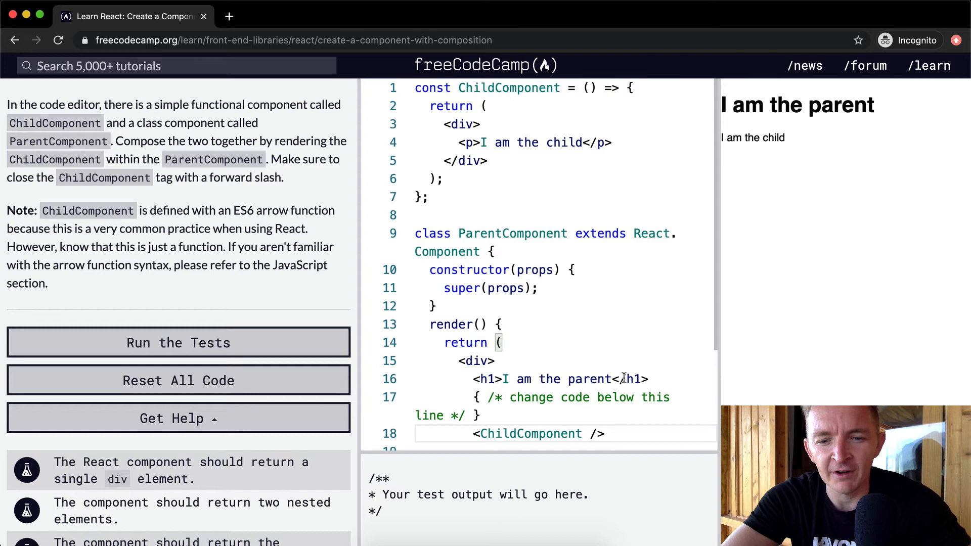
pyautogui.moveTo(454, 143)
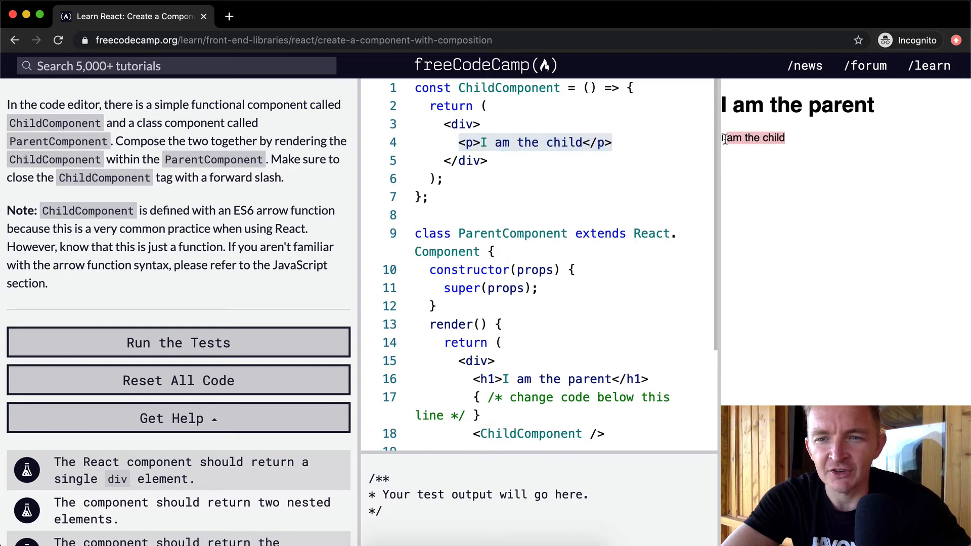
# Run the tests, dismiss the challenge-complete message, and review ChildComponent's return block
pyautogui.click(178, 342)
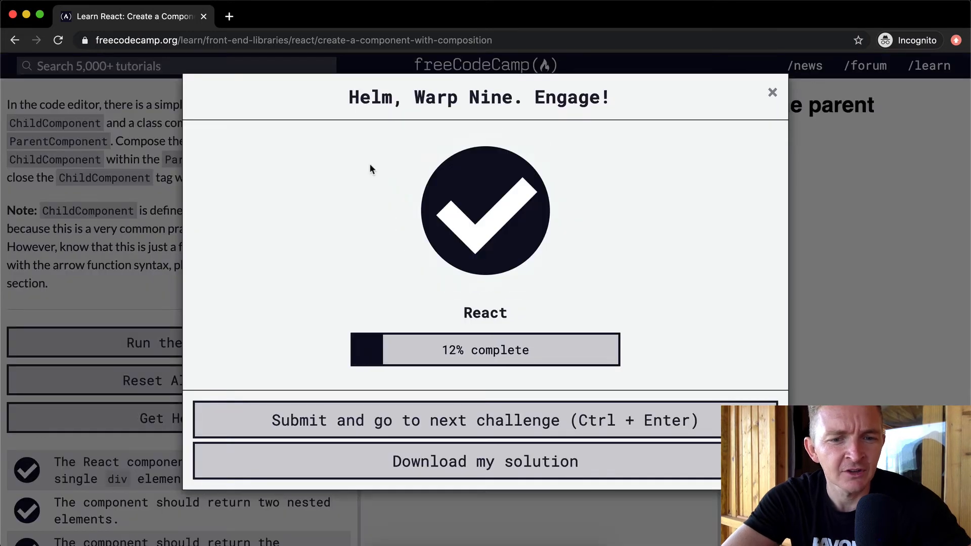
pyautogui.click(773, 92)
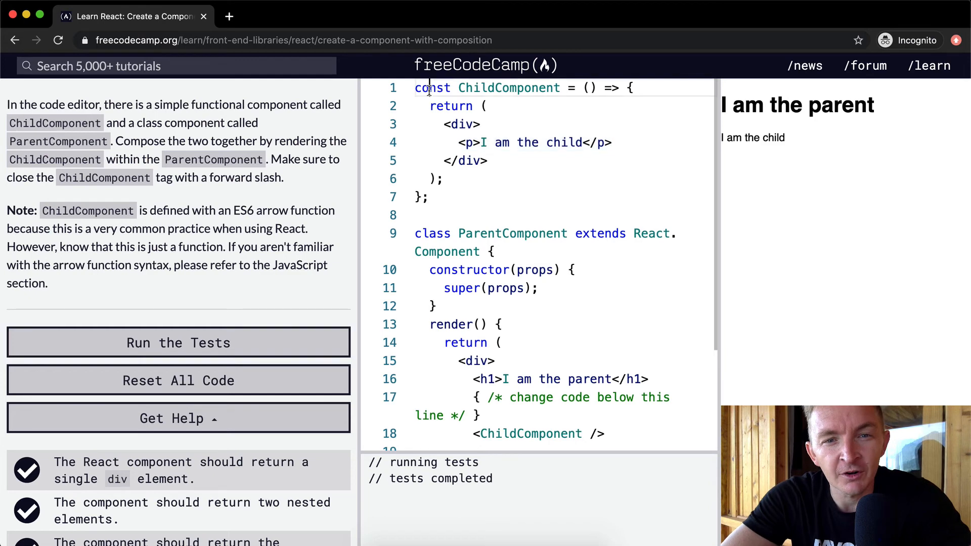
pyautogui.moveTo(415, 88); pyautogui.dragTo(426, 197)
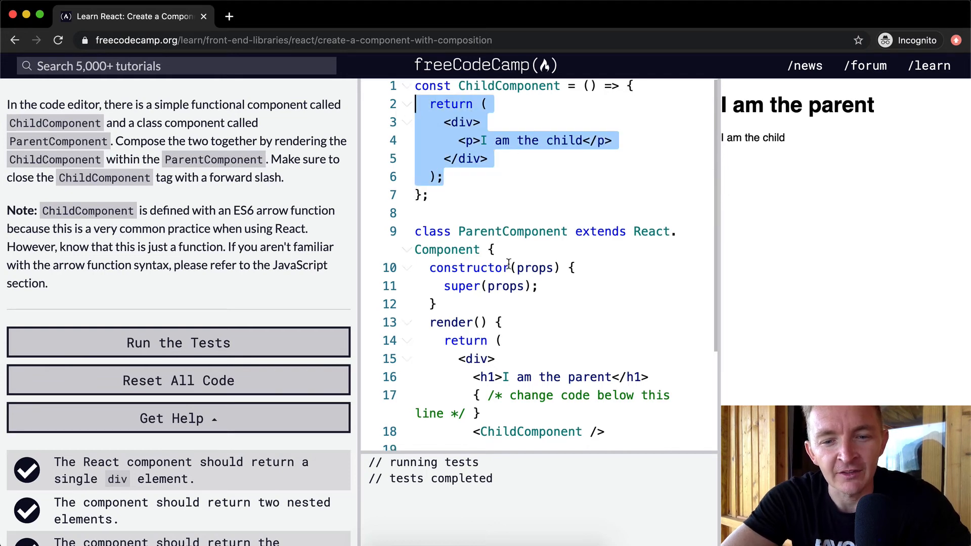
pyautogui.scroll(-3)
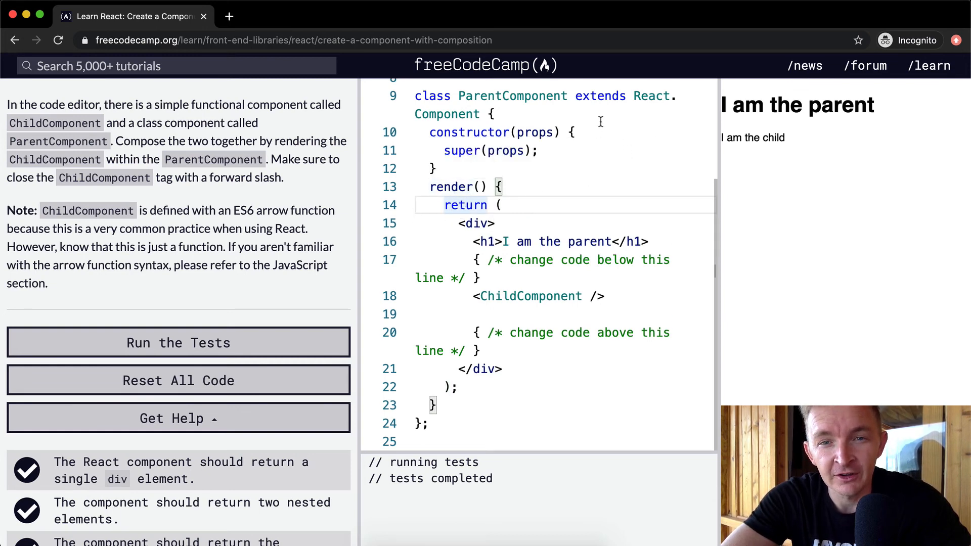
# Review the ParentComponent class, then run the tests again on the finished code
pyautogui.doubleClick(511, 96)
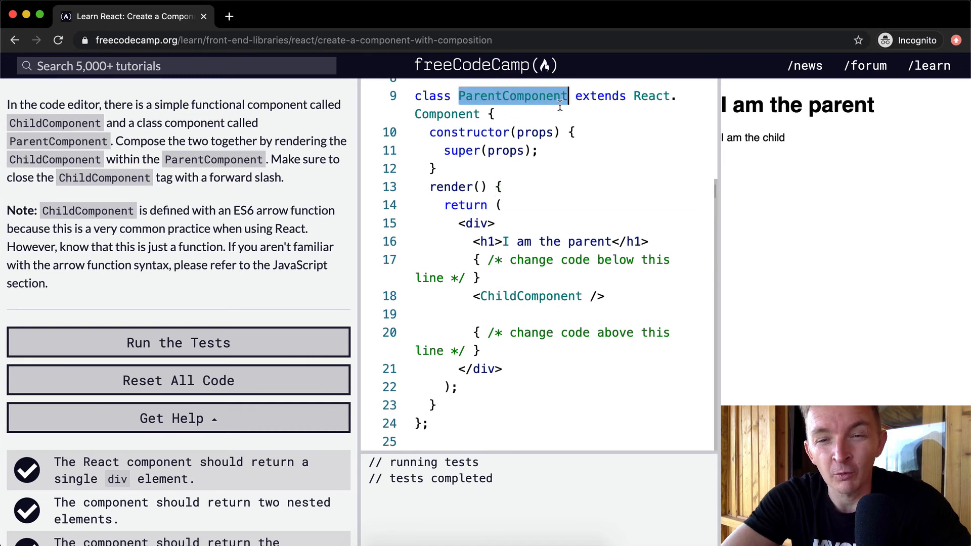
pyautogui.moveTo(470, 230)
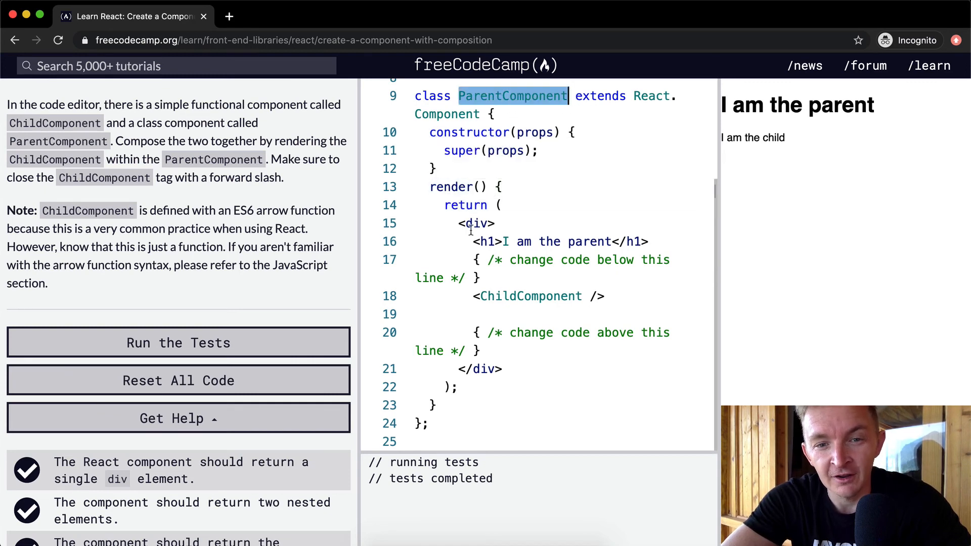
pyautogui.click(461, 223)
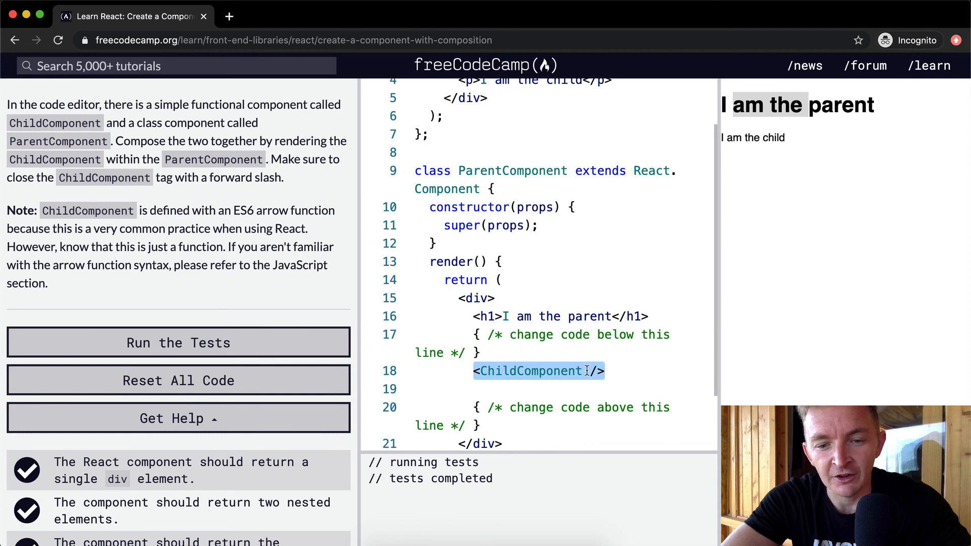
pyautogui.click(179, 342)
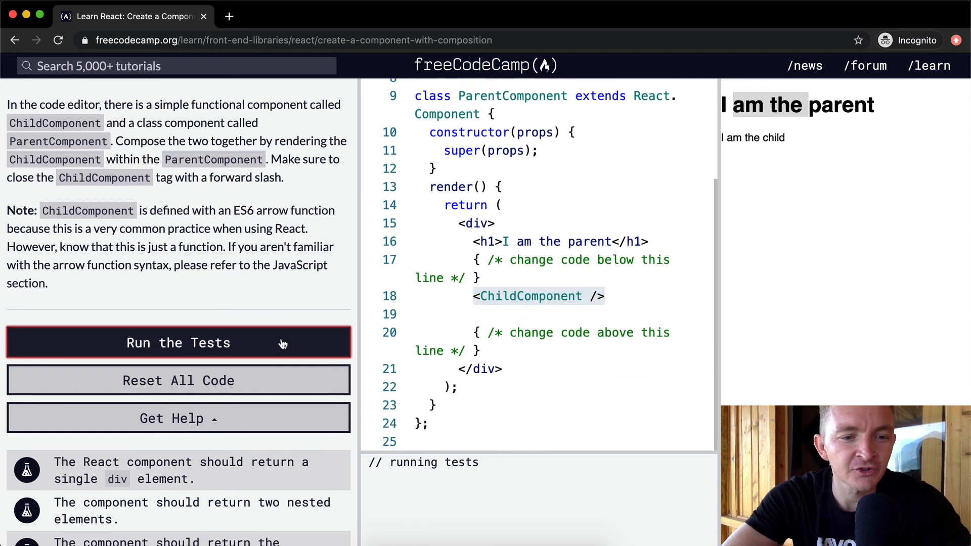
pyautogui.click(178, 342)
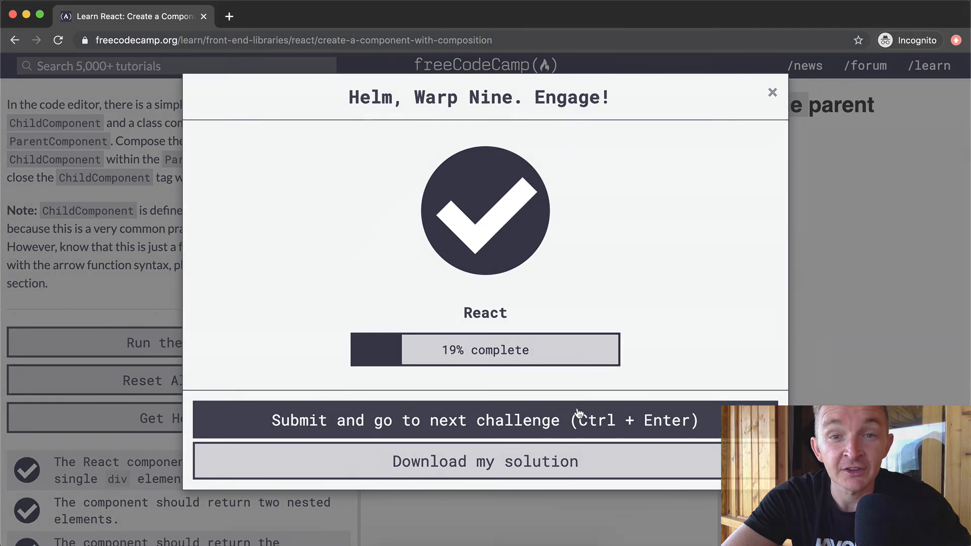